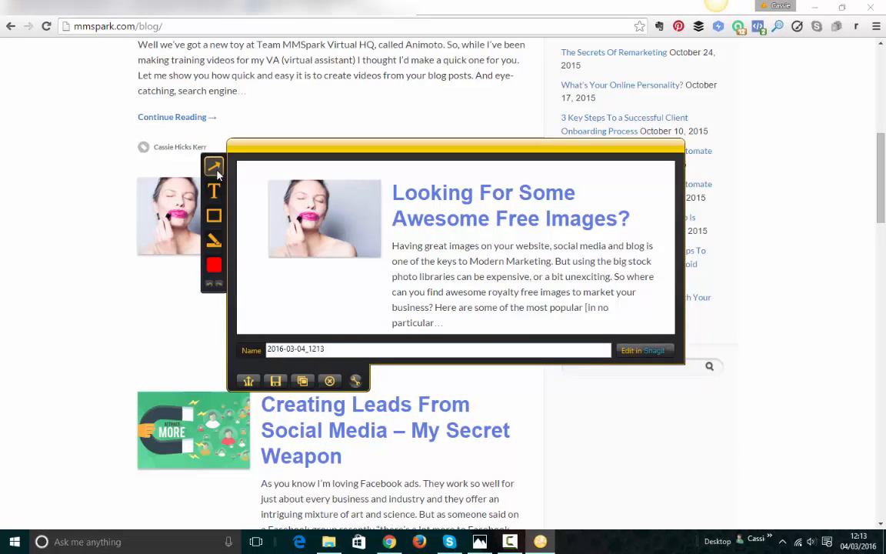
- Draw a red arrow up to the post title and start labelling the box with 'te'
drag(335, 283, 392, 238)
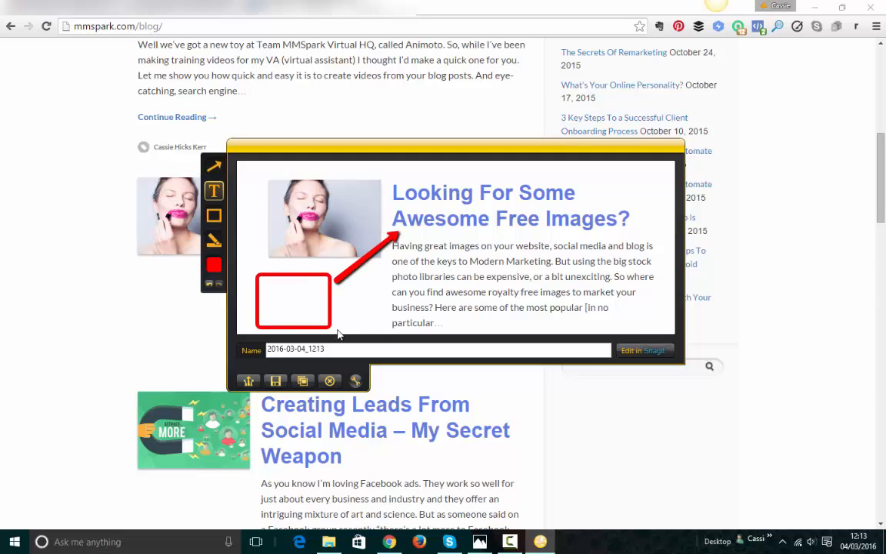
text(text here)
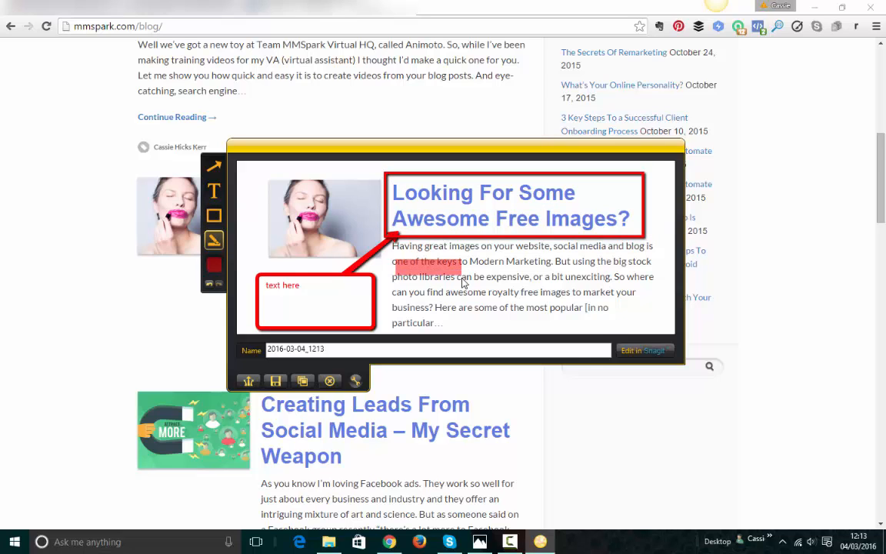
- Highlight the excerpt's opening lines, select the capture name, and search 'jing from techsmith' in Chrome
click(213, 265)
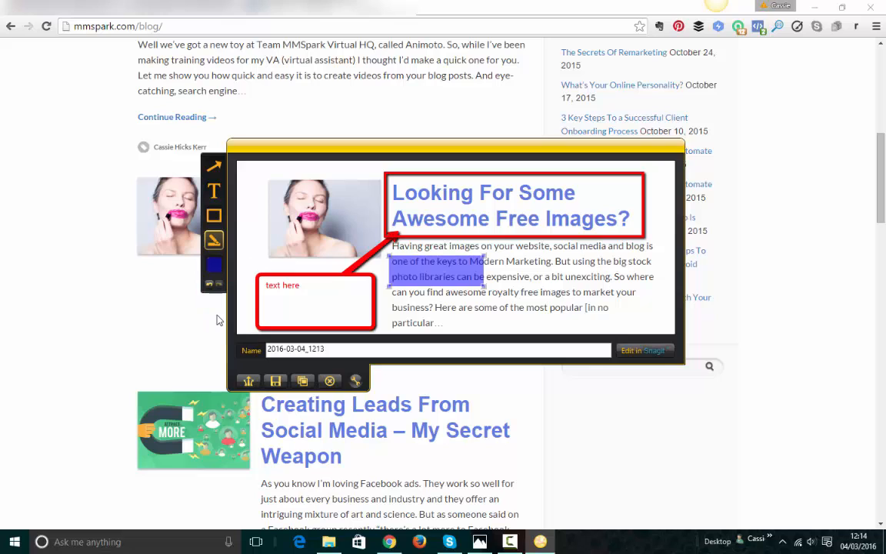
click(341, 349)
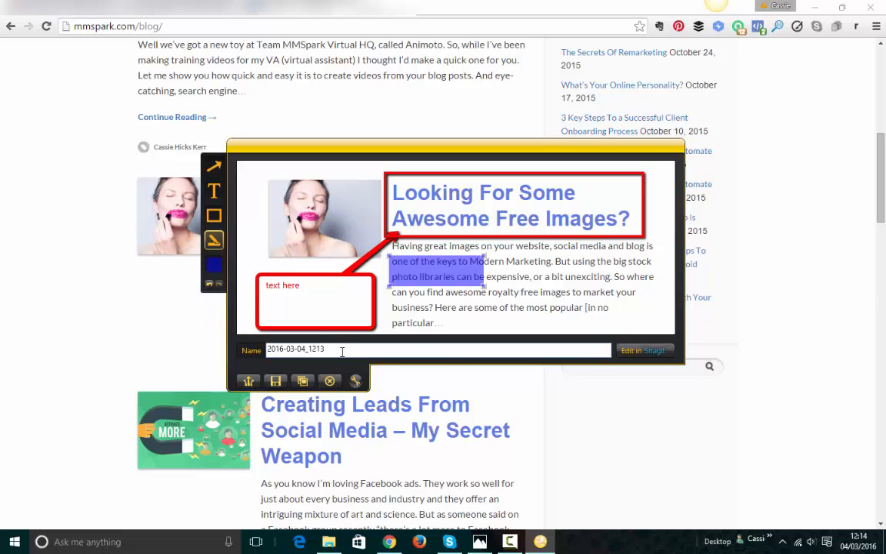
double_click(295, 349)
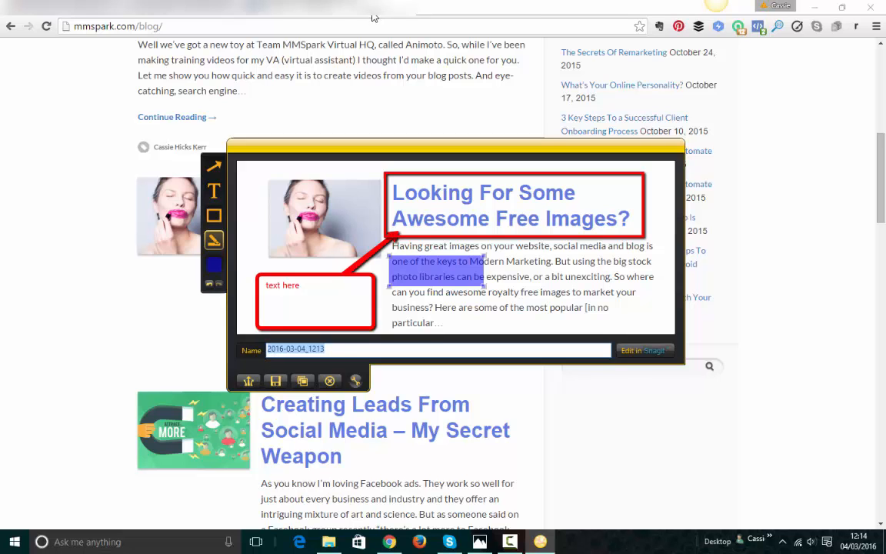
text(jing from techsmith)
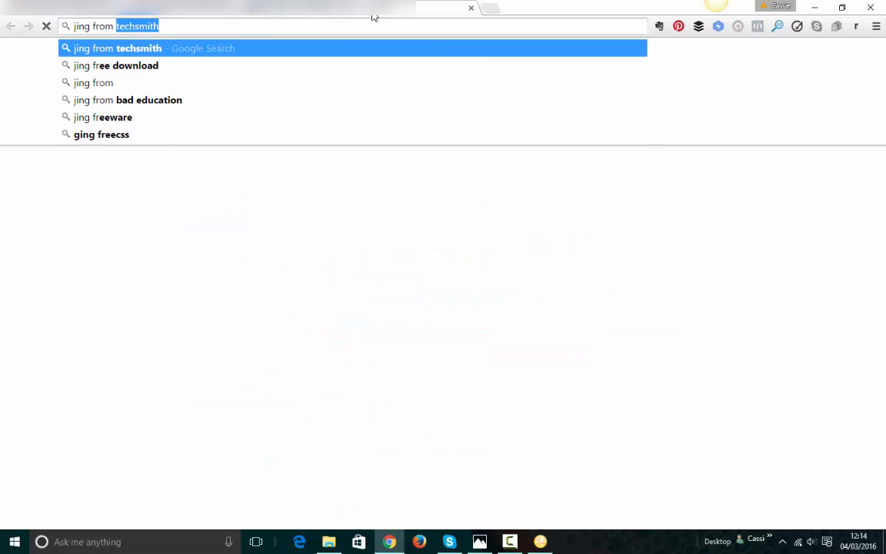